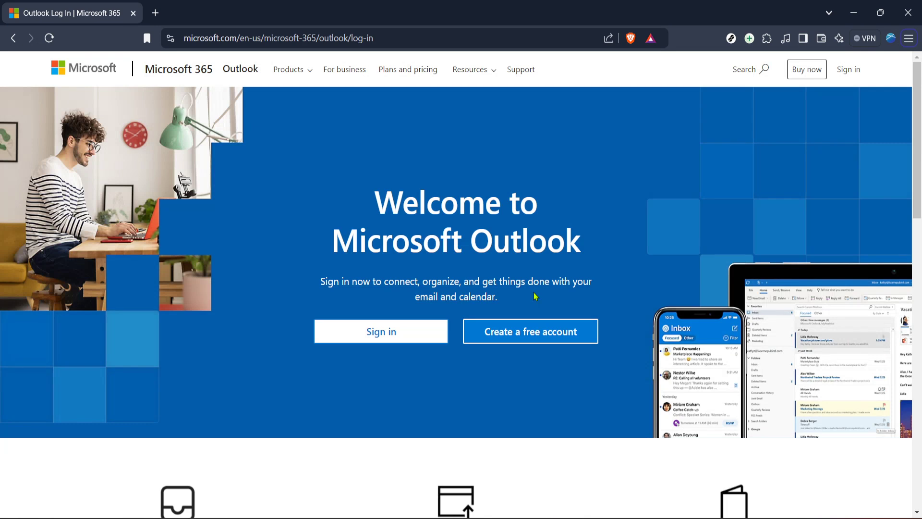
mouse_move(476, 160)
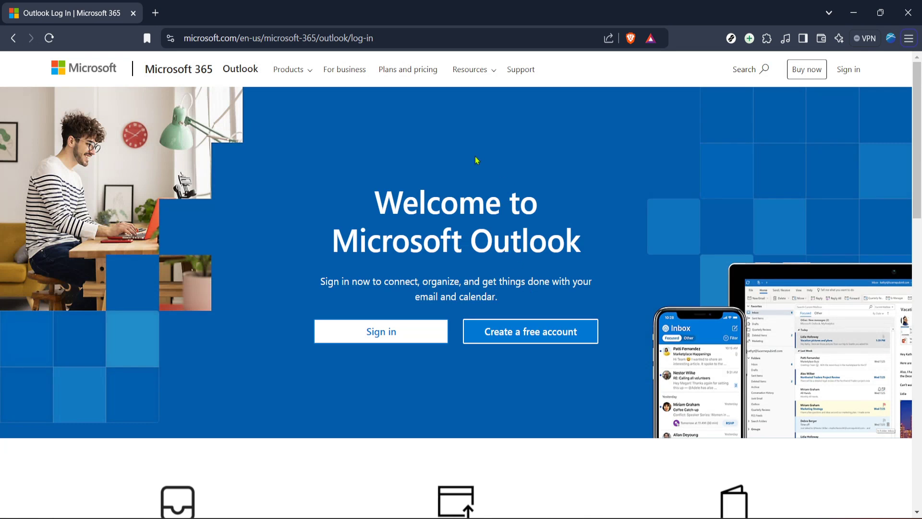
mouse_move(440, 198)
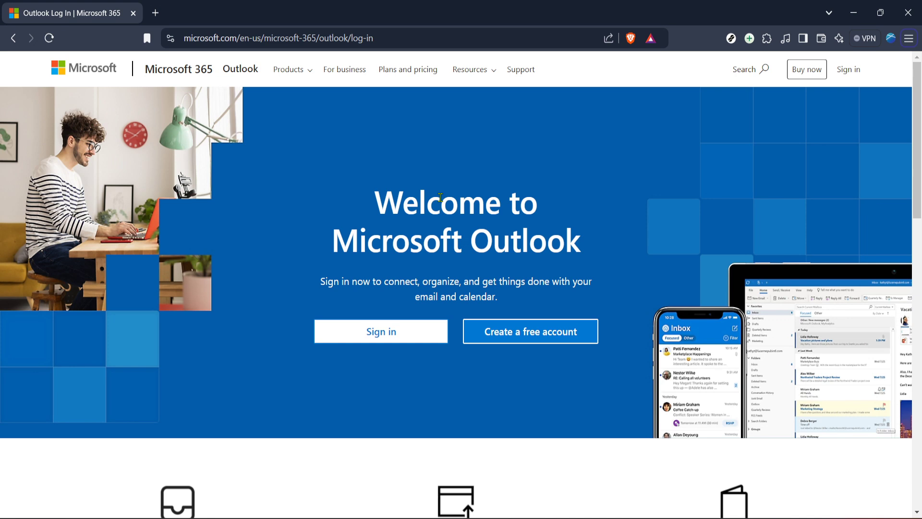
mouse_move(557, 227)
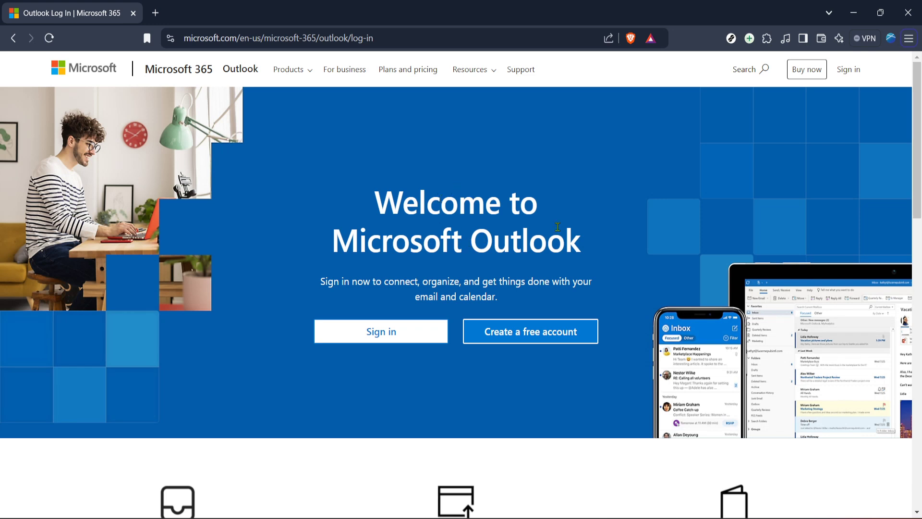
mouse_move(393, 330)
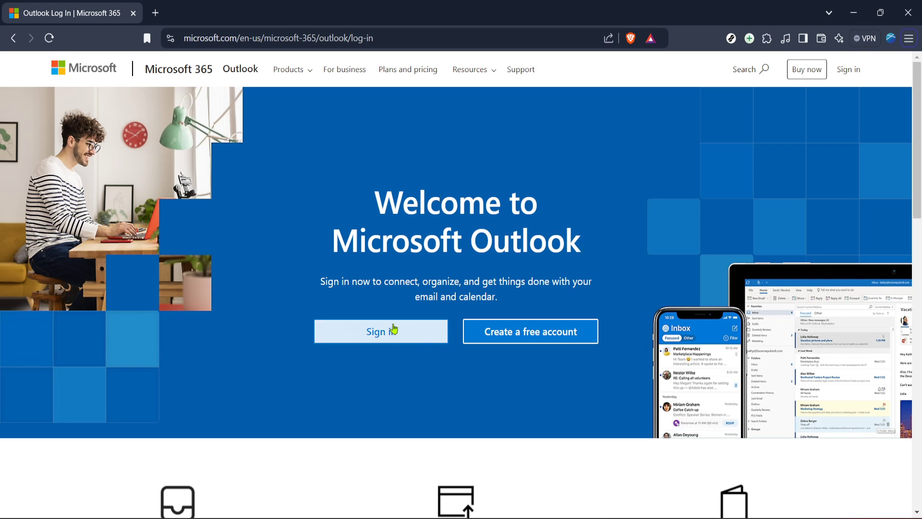
Sign in to the Outlook mailbox so the Inbox message list loads
left_click(381, 331)
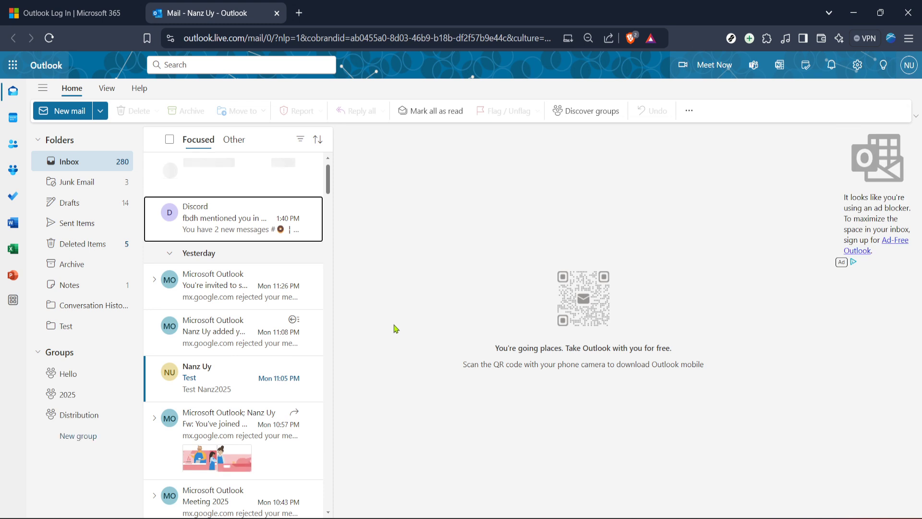
mouse_move(447, 257)
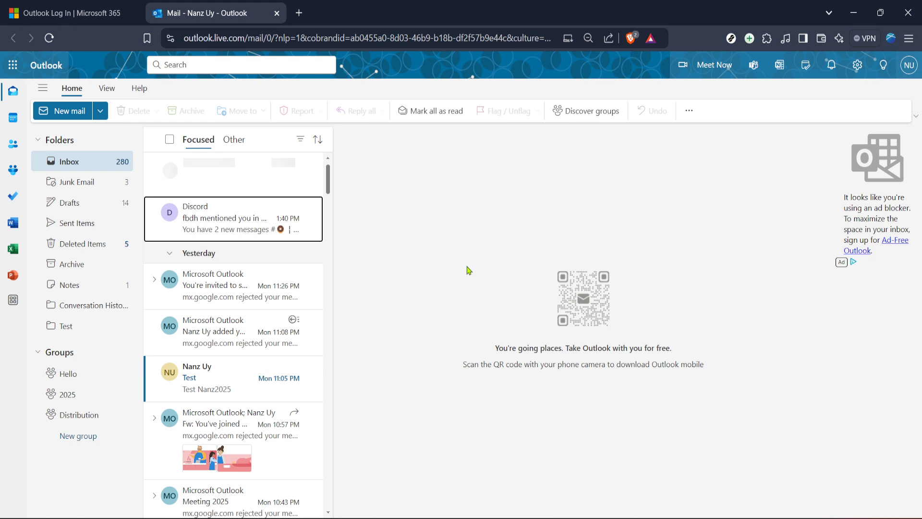
mouse_move(435, 261)
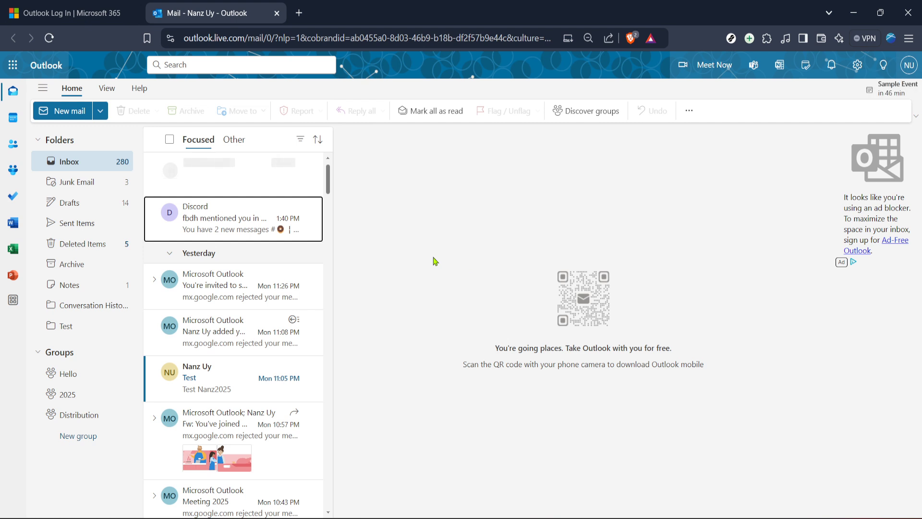
mouse_move(455, 264)
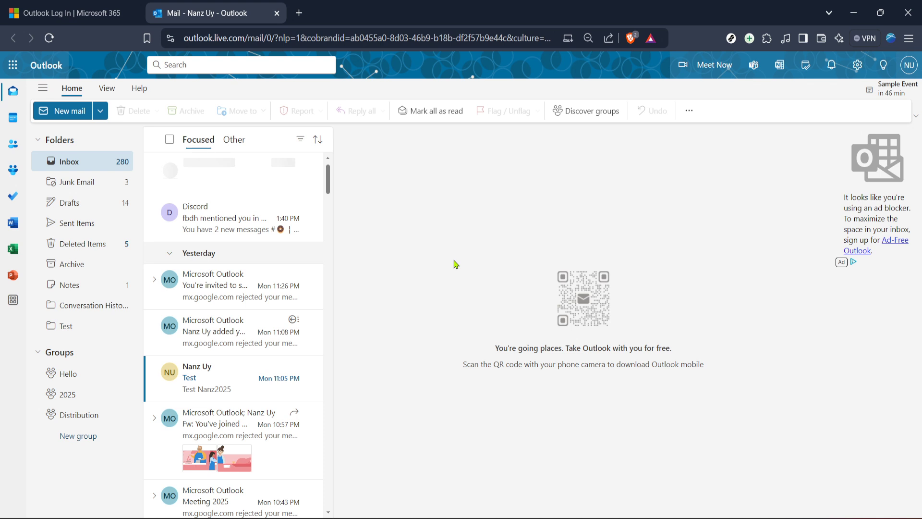
mouse_move(474, 247)
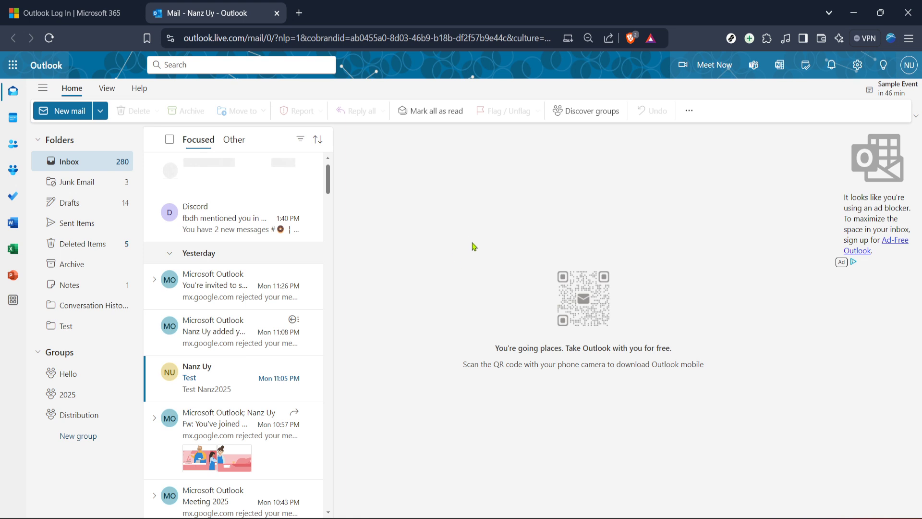
mouse_move(369, 264)
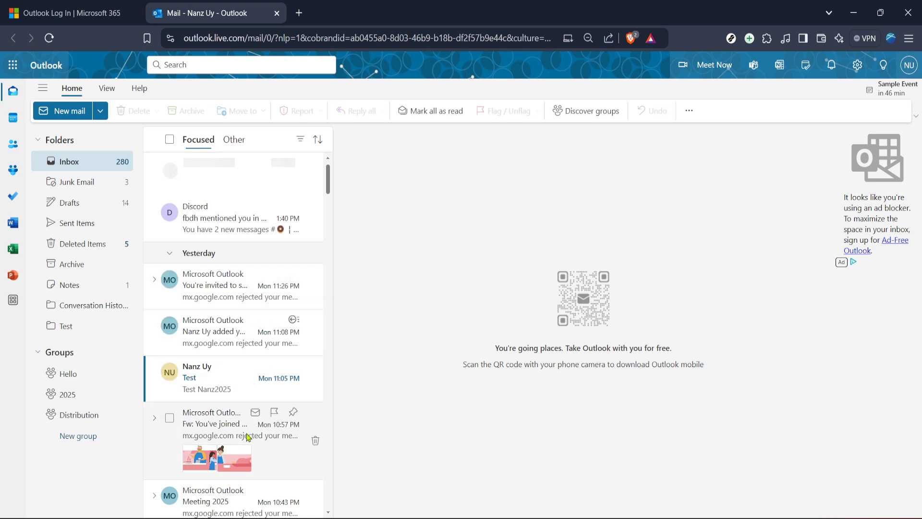
Select the 'Fw: You've joined the Distribution group' email and reach View message source
left_click(235, 423)
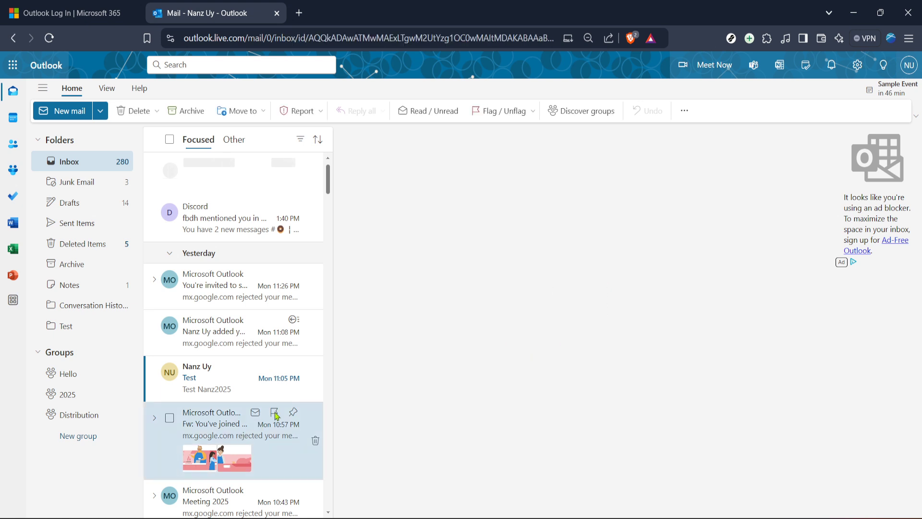
left_click(215, 424)
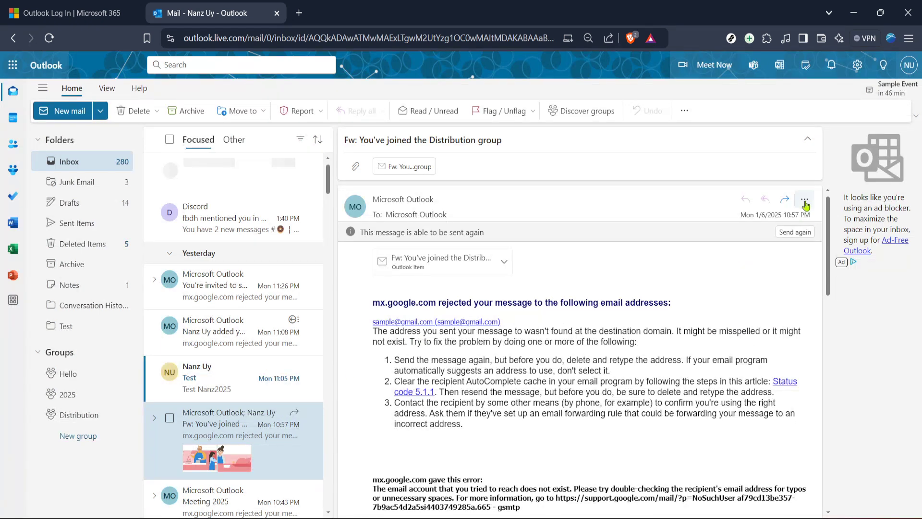
left_click(805, 198)
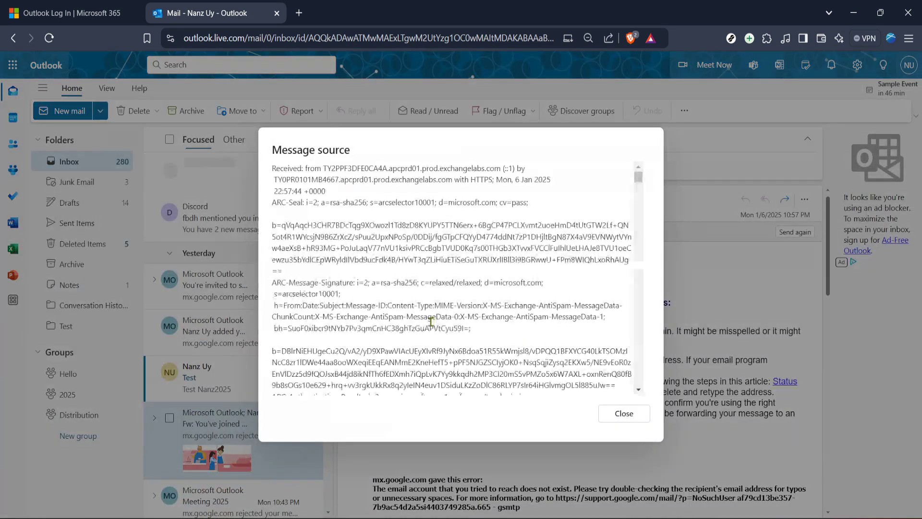
scroll("down", 3)
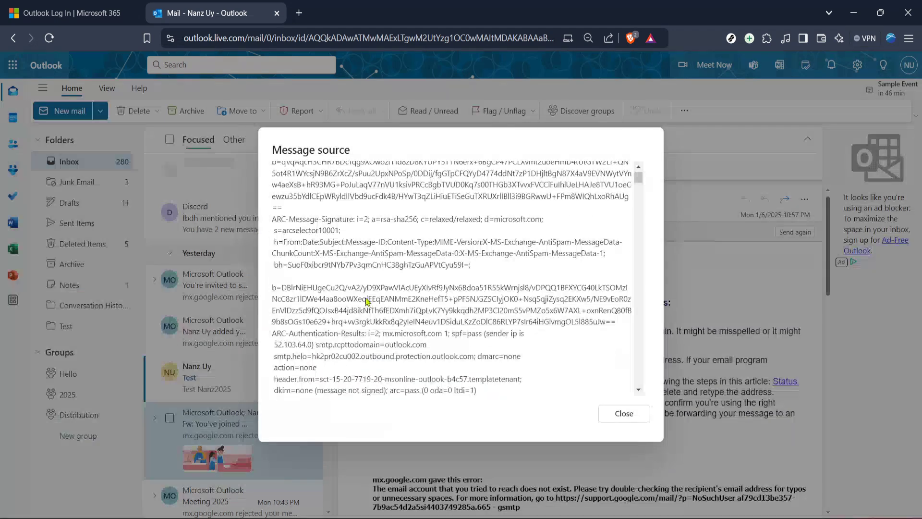
scroll("down", 3)
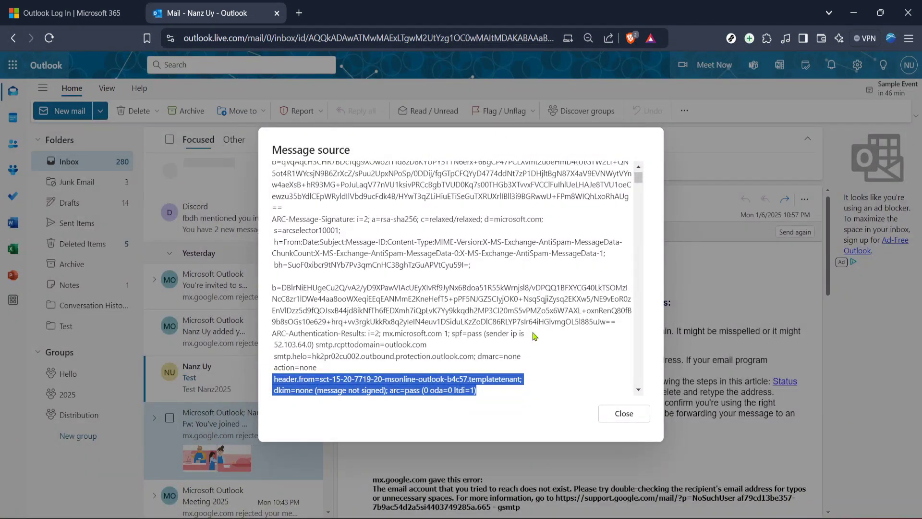
scroll("down", 3)
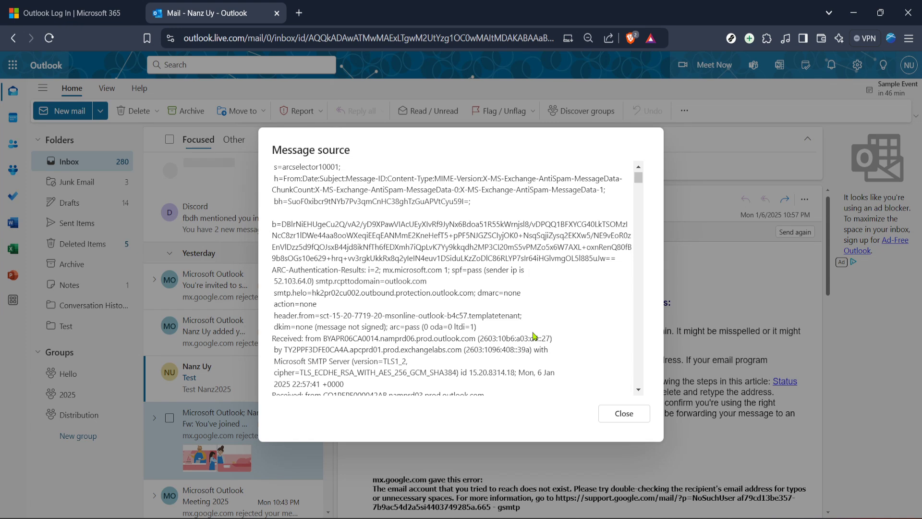
mouse_move(535, 322)
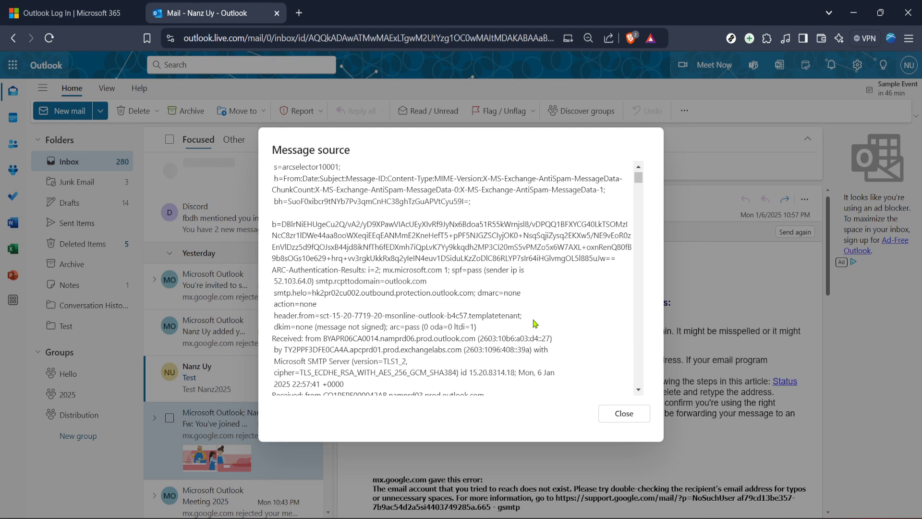
mouse_move(538, 294)
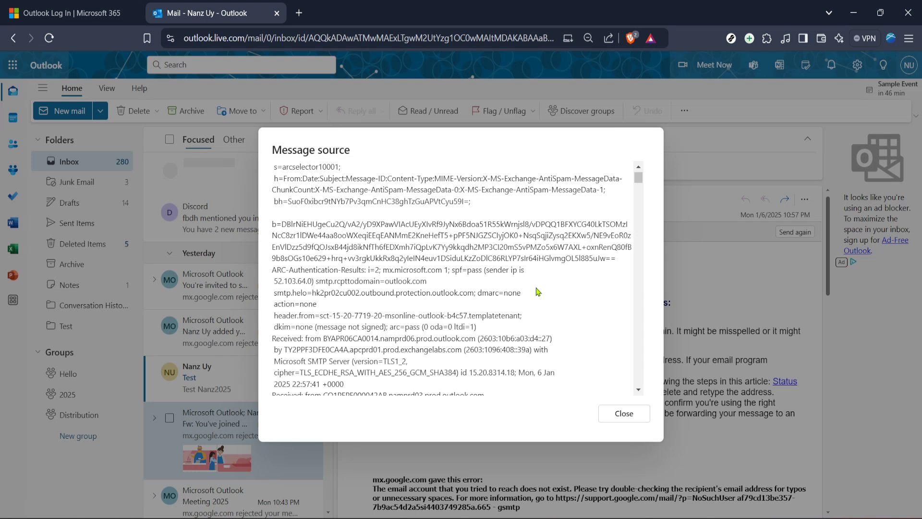
mouse_move(536, 257)
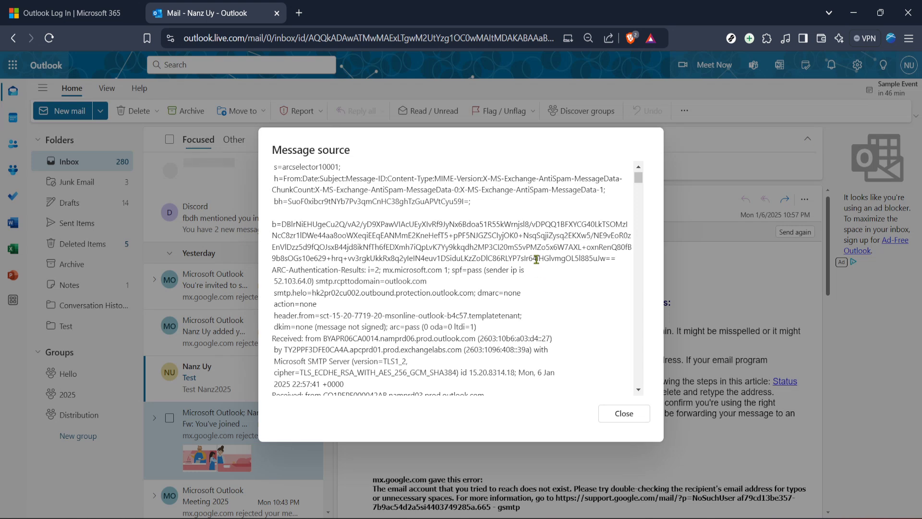